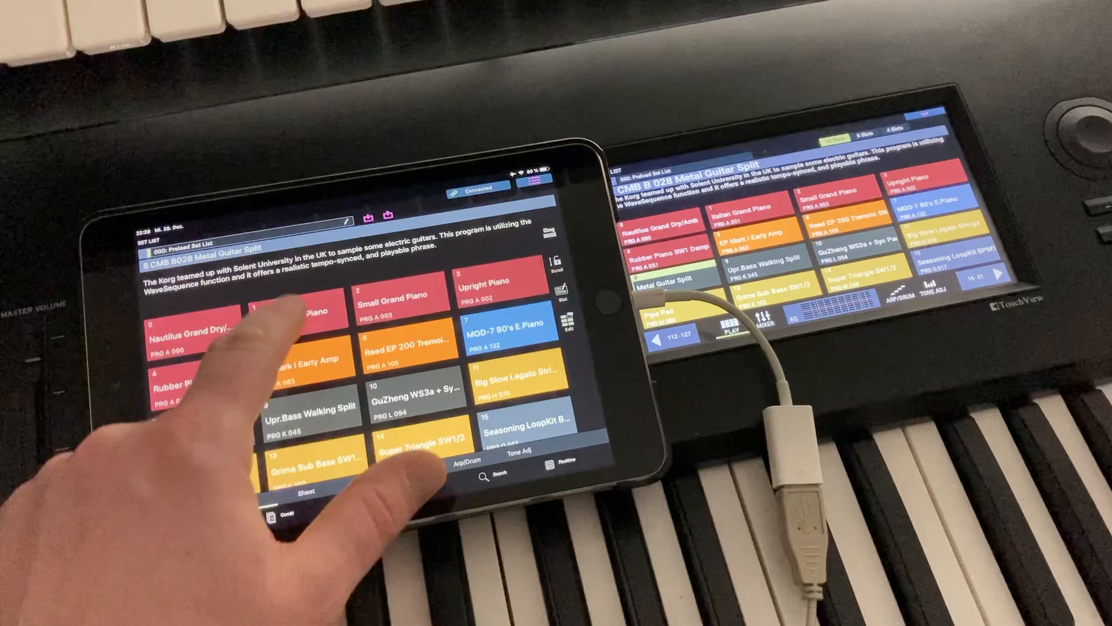
# Select the Reed EP 200 Tremolo SW1 slot, then switch to Combi mode showing B120's mixer.
pyautogui.click(298, 311)
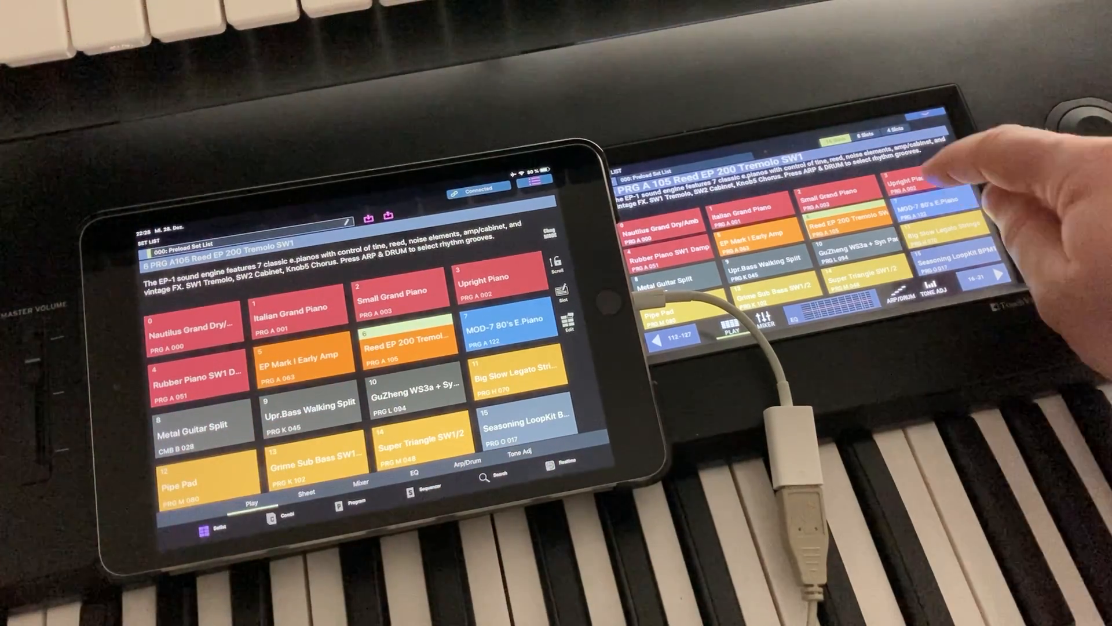
pyautogui.click(909, 176)
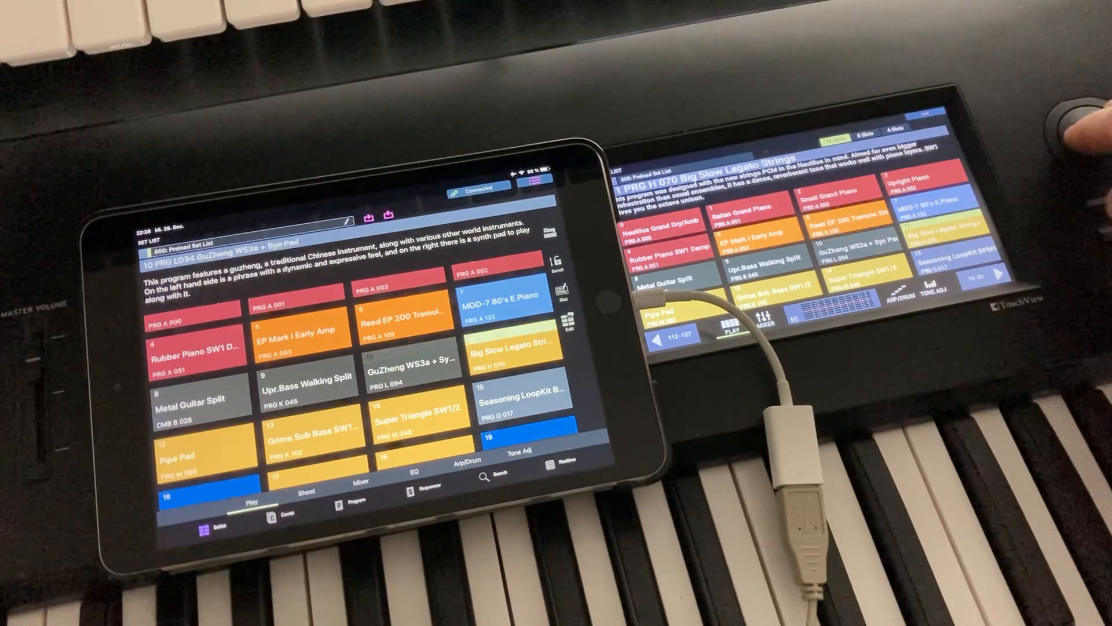
pyautogui.click(287, 495)
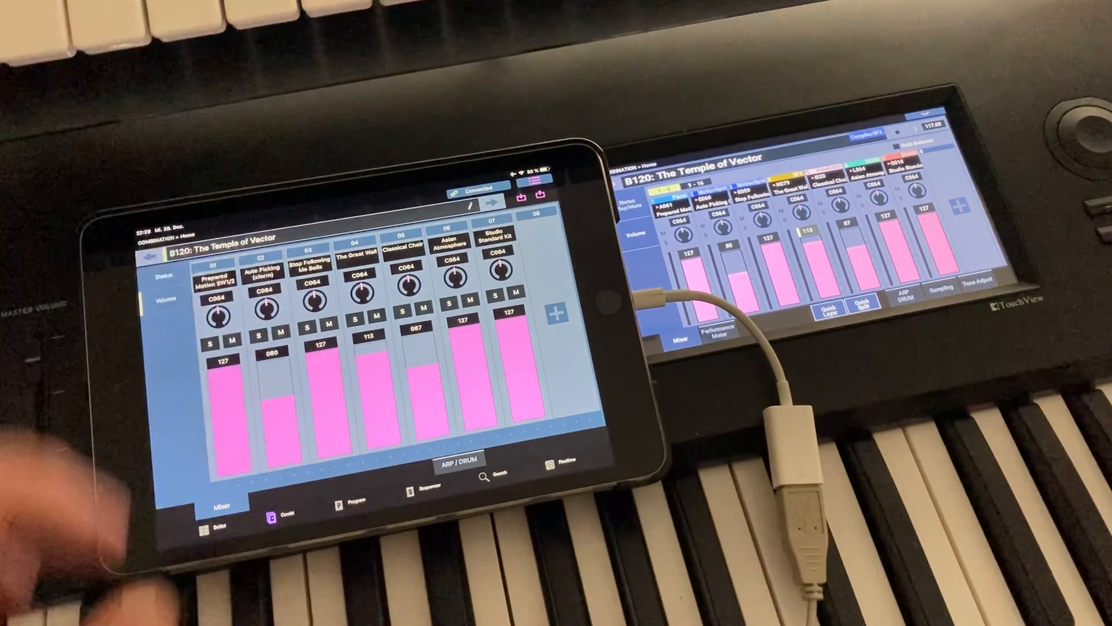
pyautogui.click(475, 190)
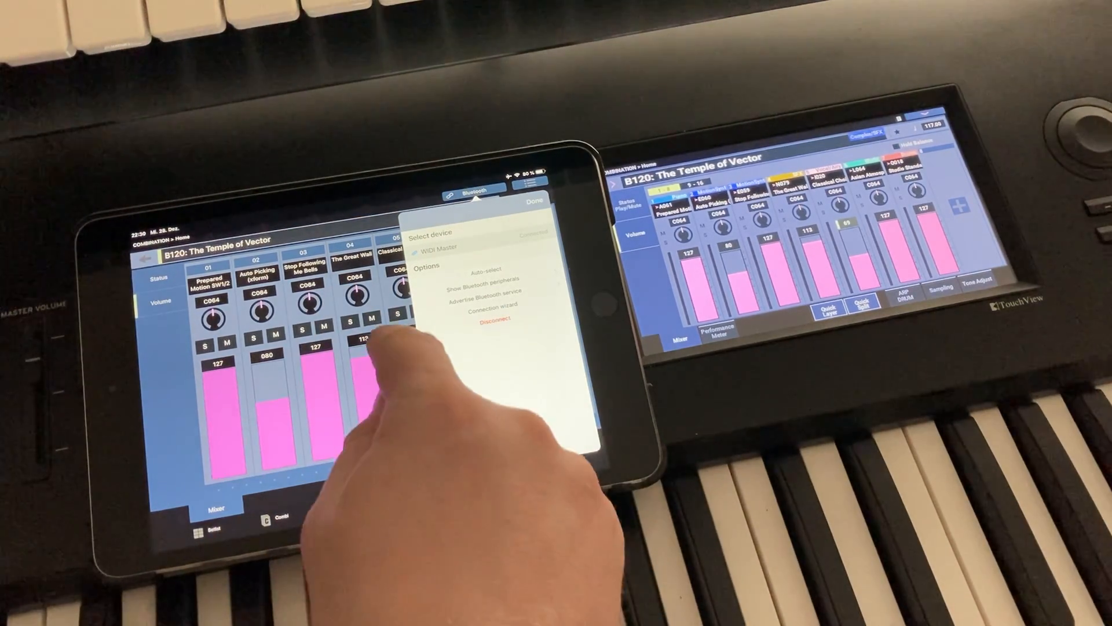
# Choose WiDI Master as the device so the editor connects over Bluetooth.
pyautogui.click(533, 201)
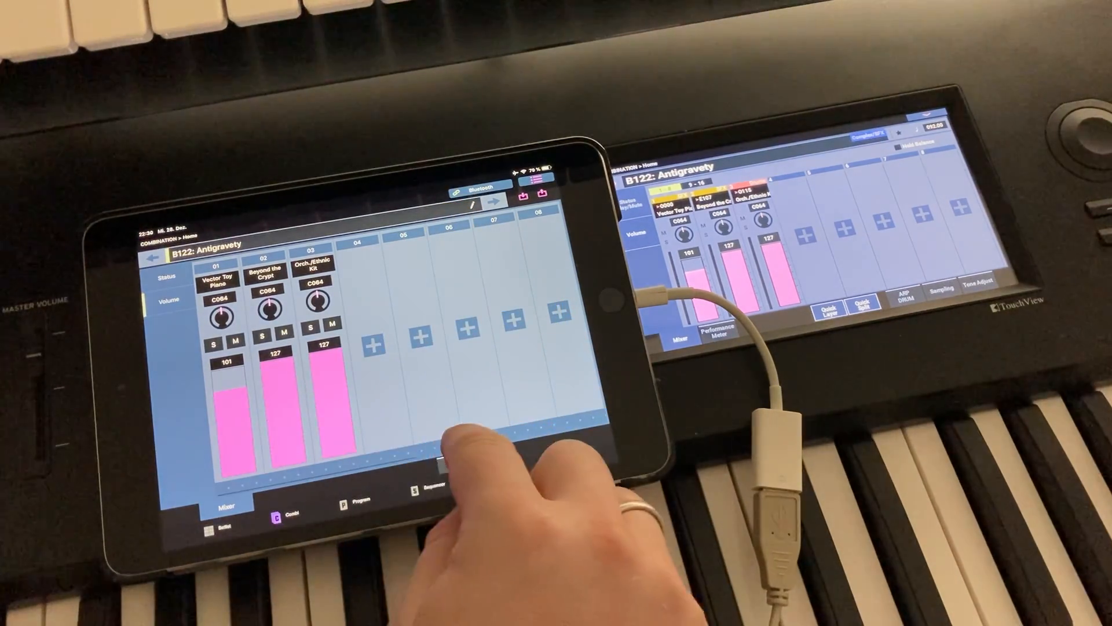
# Scroll the B122 Antigravety mixer to reveal empty tracks 08 through 11.
pyautogui.click(480, 191)
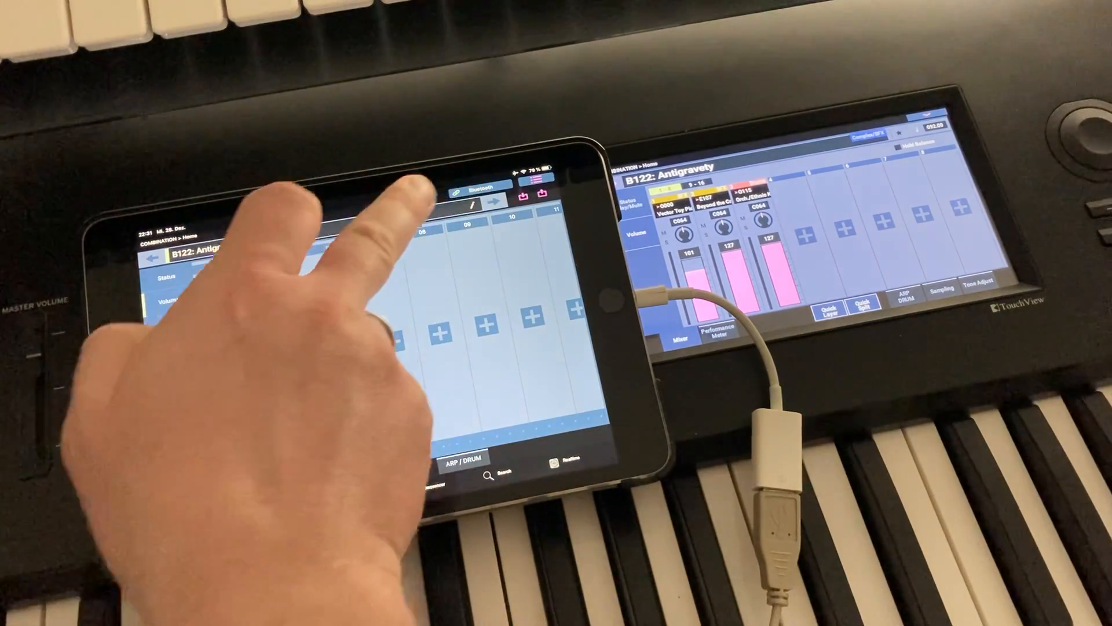
# Drag timbre 03's volume fader in Antigravety down from 127 to 092.
pyautogui.click(472, 192)
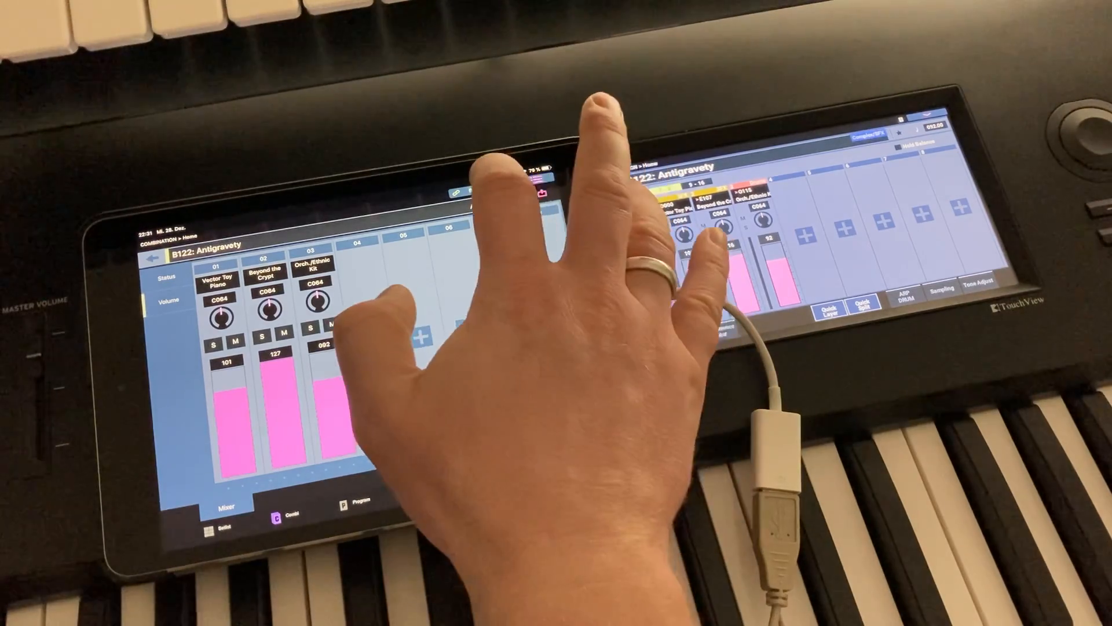
pyautogui.click(476, 190)
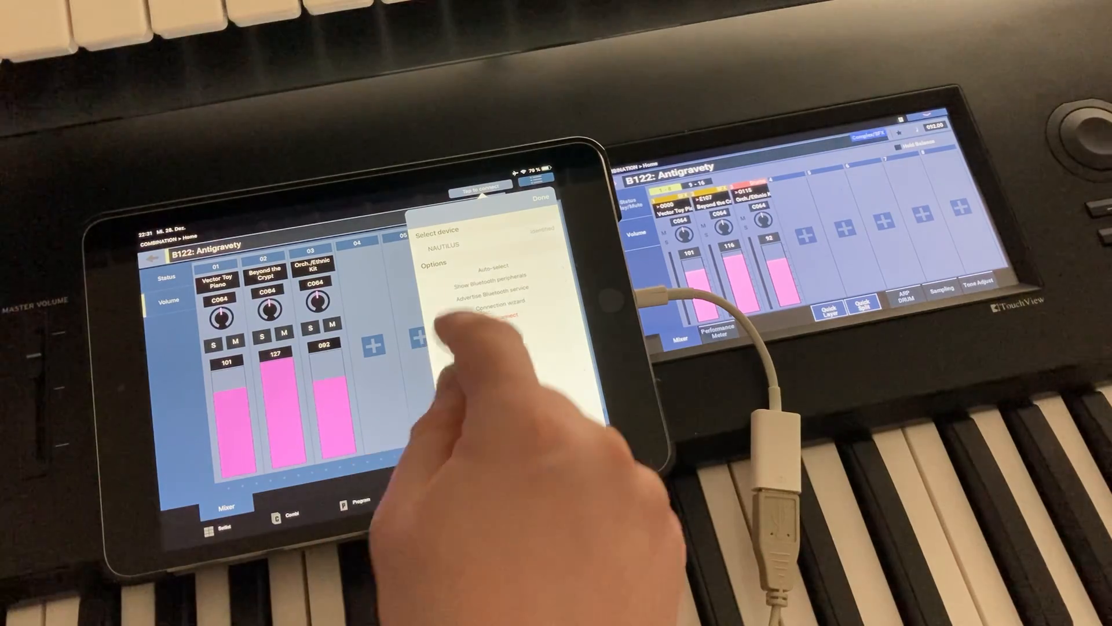
# Select NAUTILUS as the device to reconnect the editor over USB.
pyautogui.click(541, 197)
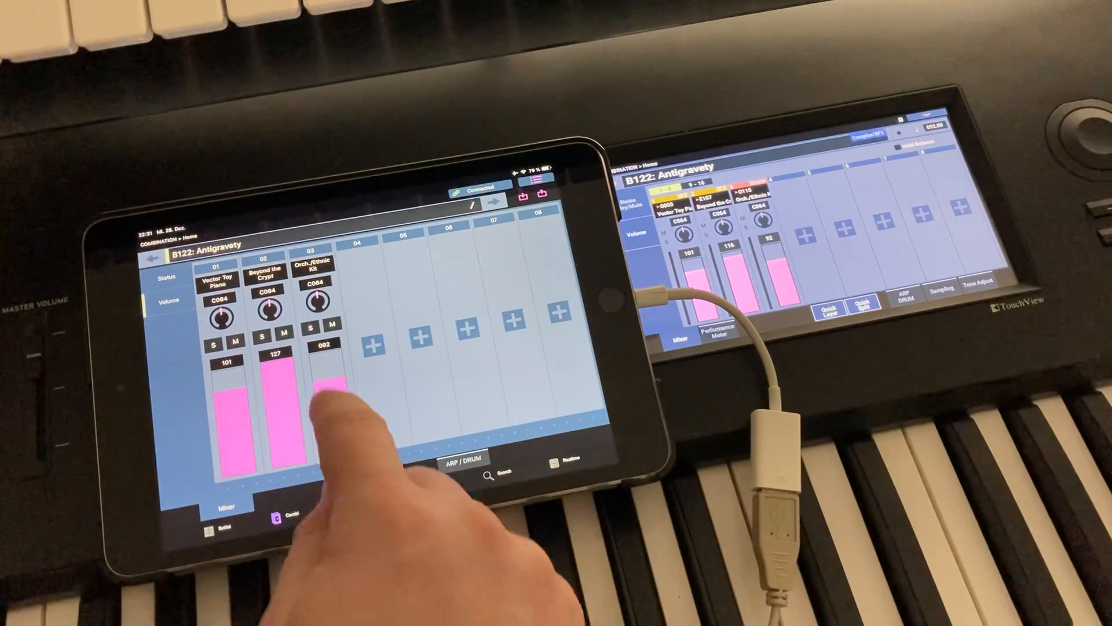